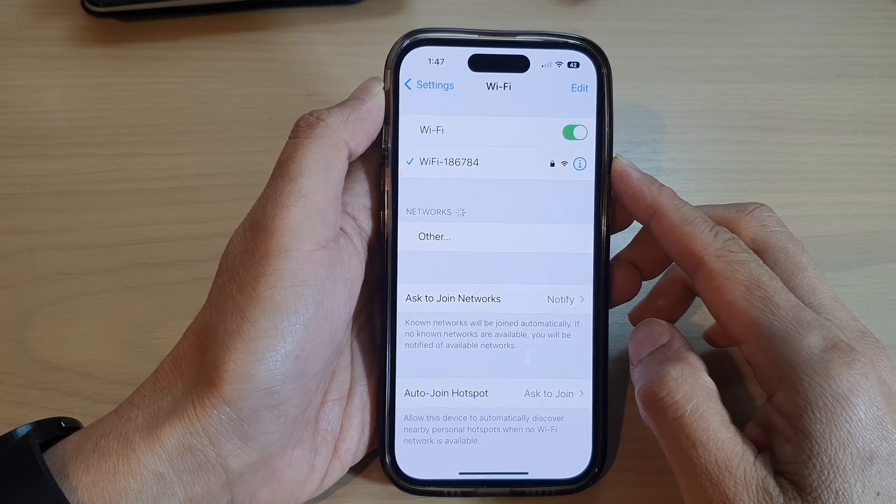
Exit the Wi-Fi settings and land on the iPhone Home Screen
left_click(428, 85)
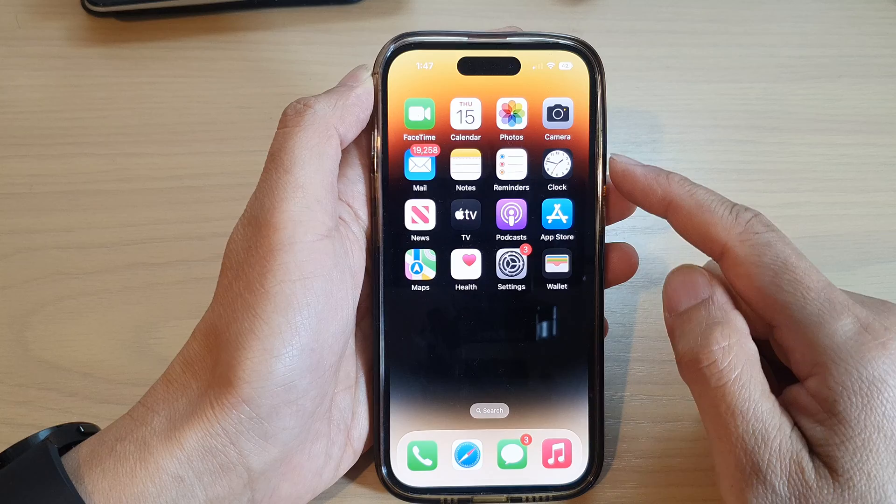
Reopen Settings from the Home Screen, landing on the Wi-Fi page with WiFi-186784 connected
left_click(510, 265)
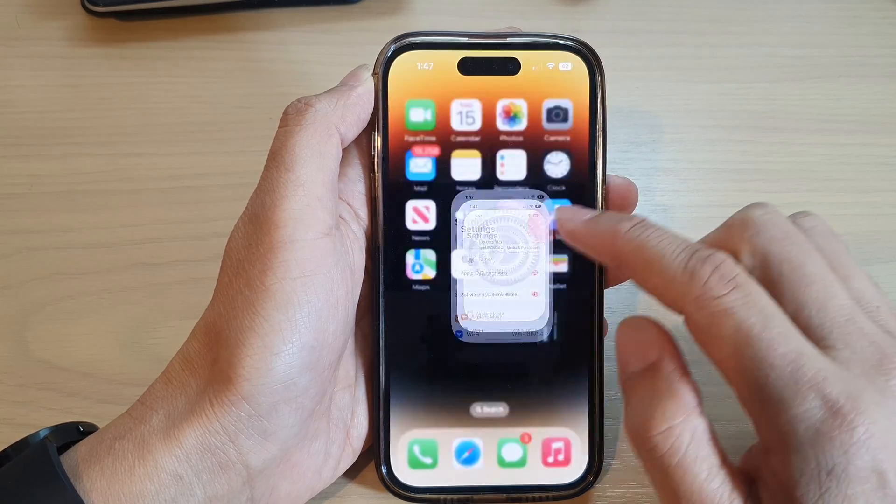
left_click(502, 257)
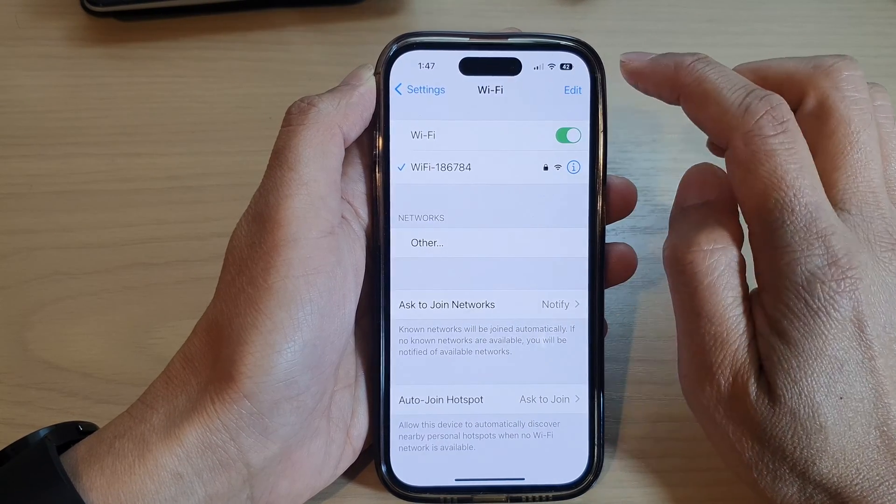
left_click(573, 89)
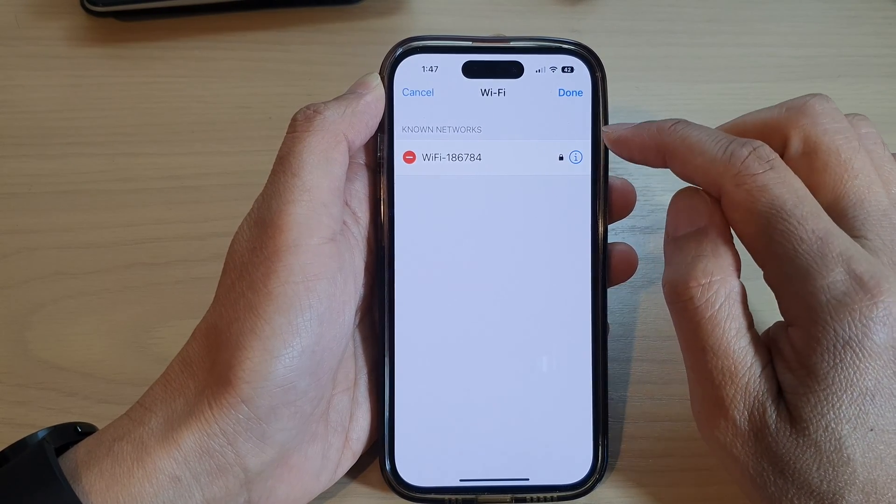
left_click(409, 157)
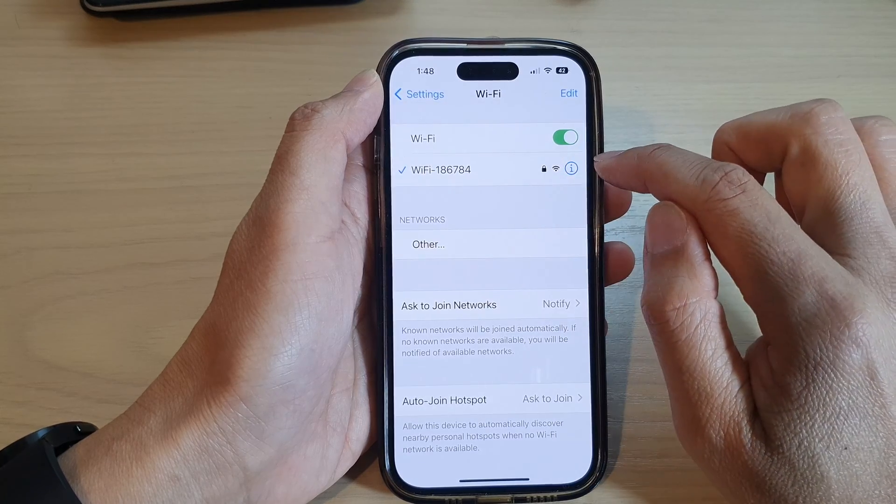
Forget WiFi-186784 from its details page and confirm, leaving it as an unjoined available network
left_click(571, 169)
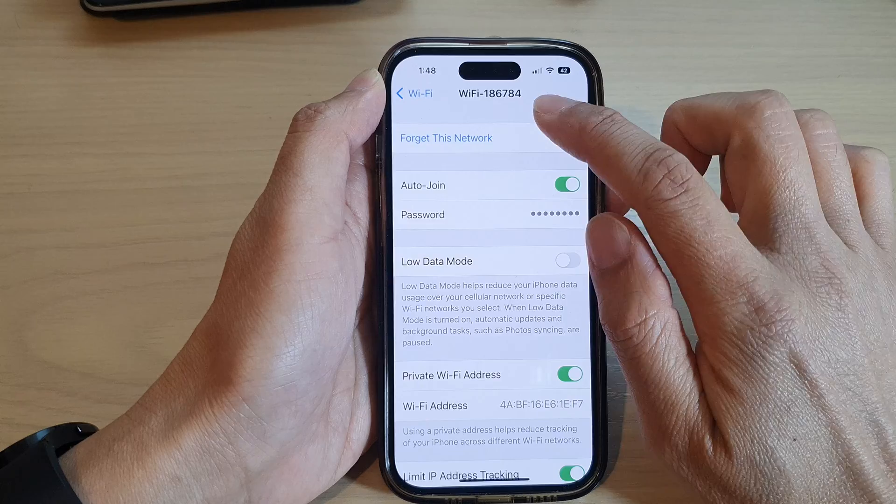
left_click(445, 138)
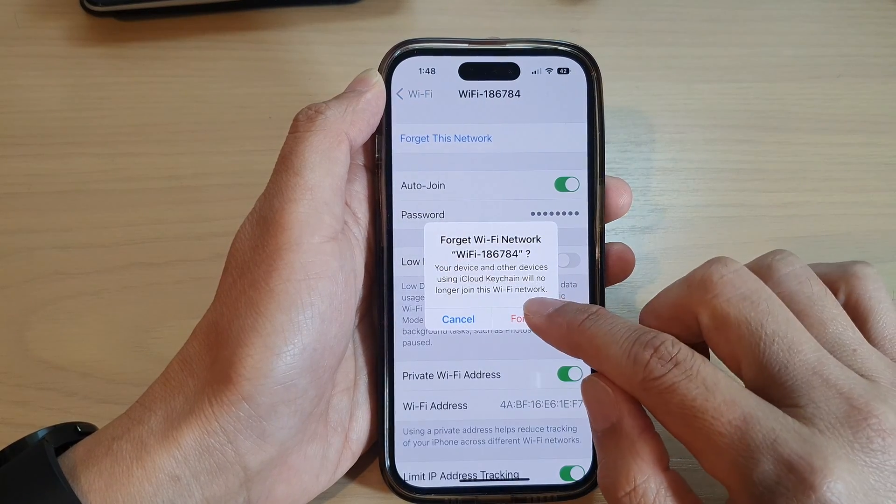
left_click(521, 320)
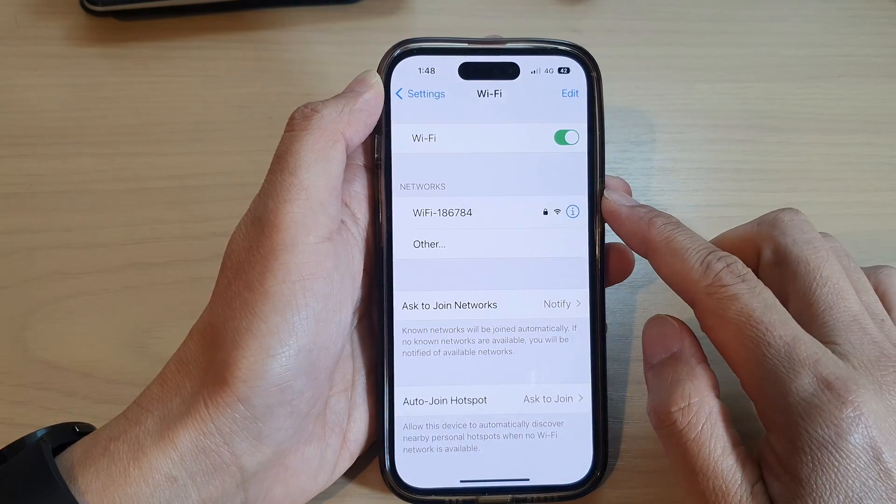